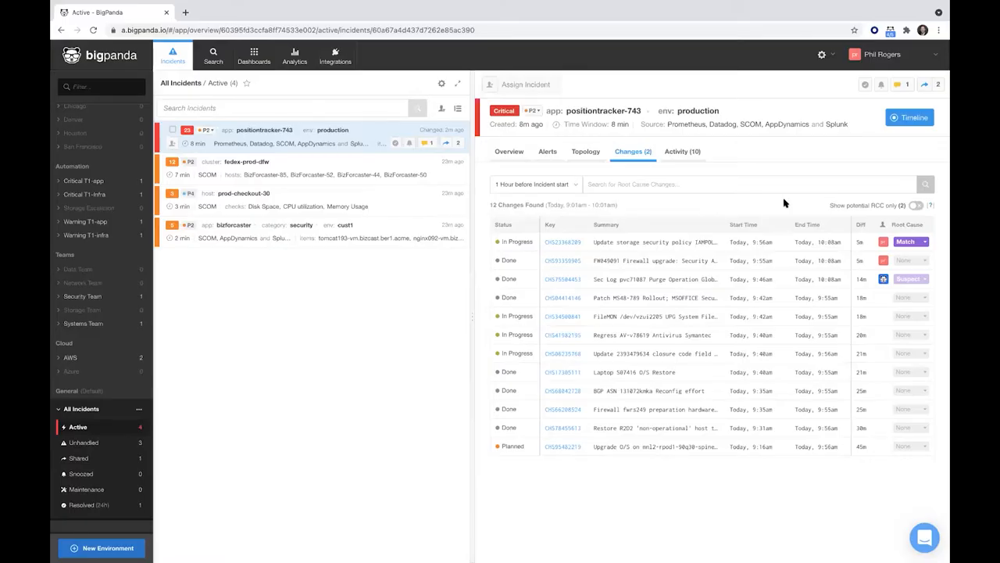
mouse_move(595, 159)
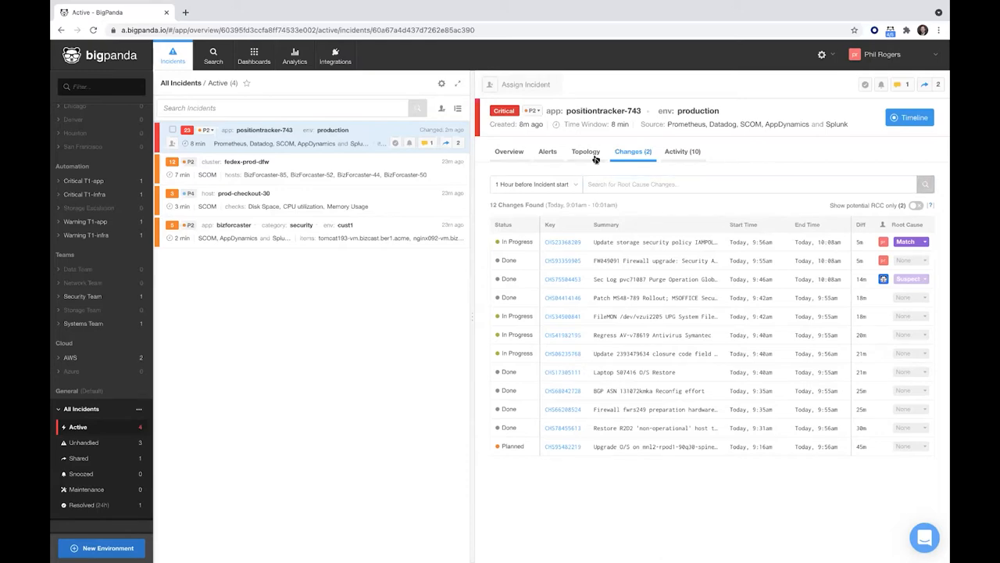
Show the topology map linking positiontracker-743's alerts, hosts and services.
click(586, 151)
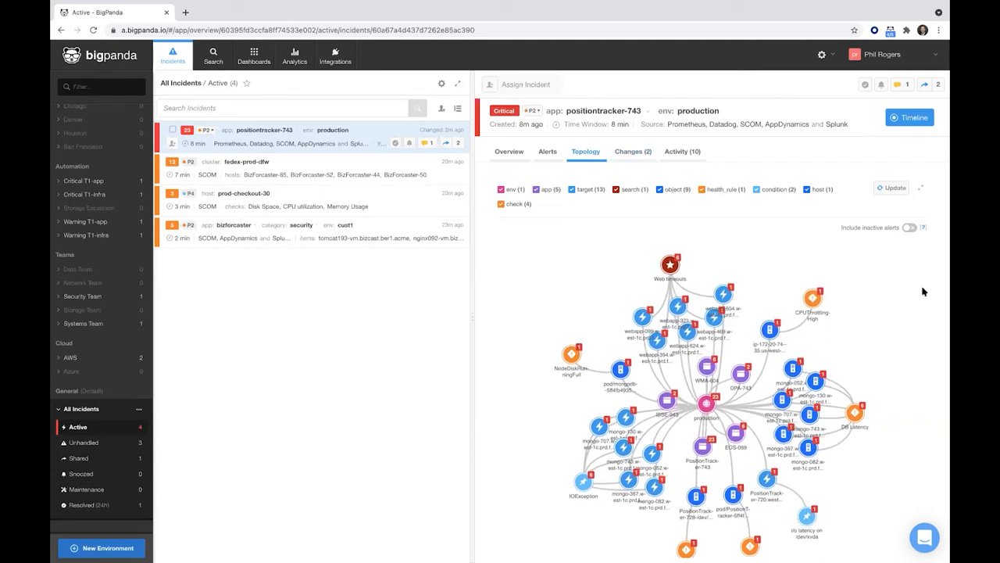
mouse_move(906, 292)
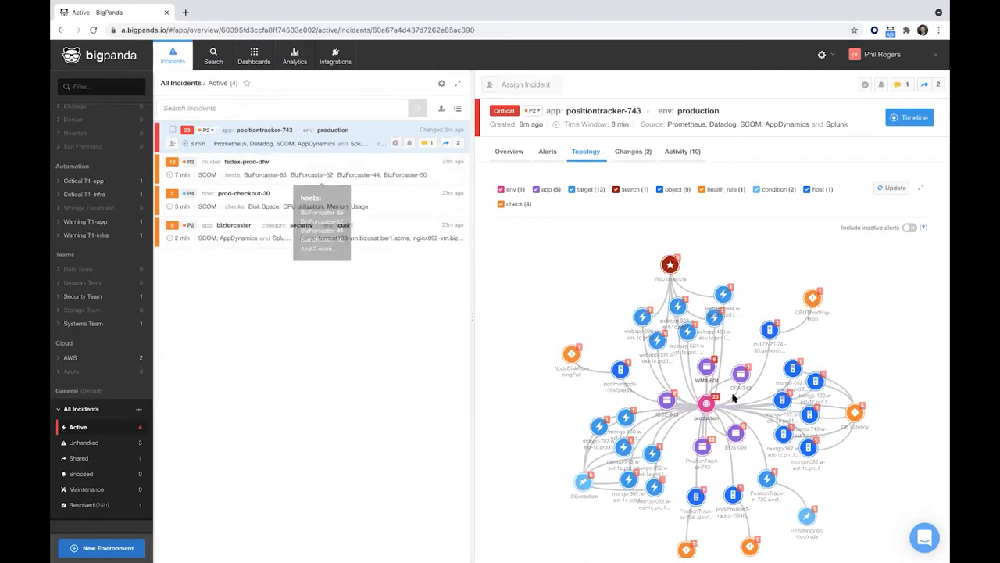
mouse_move(848, 351)
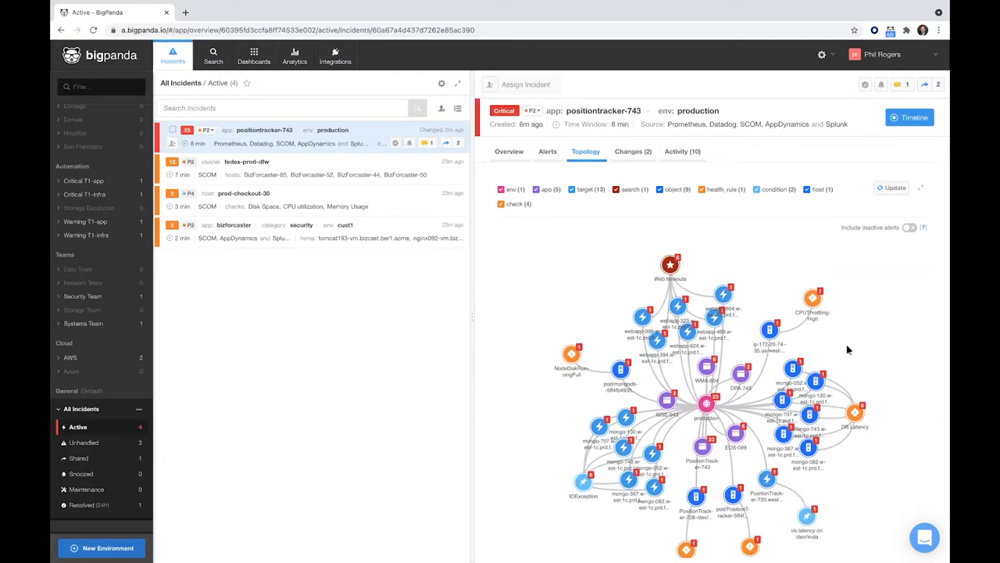
mouse_move(708, 404)
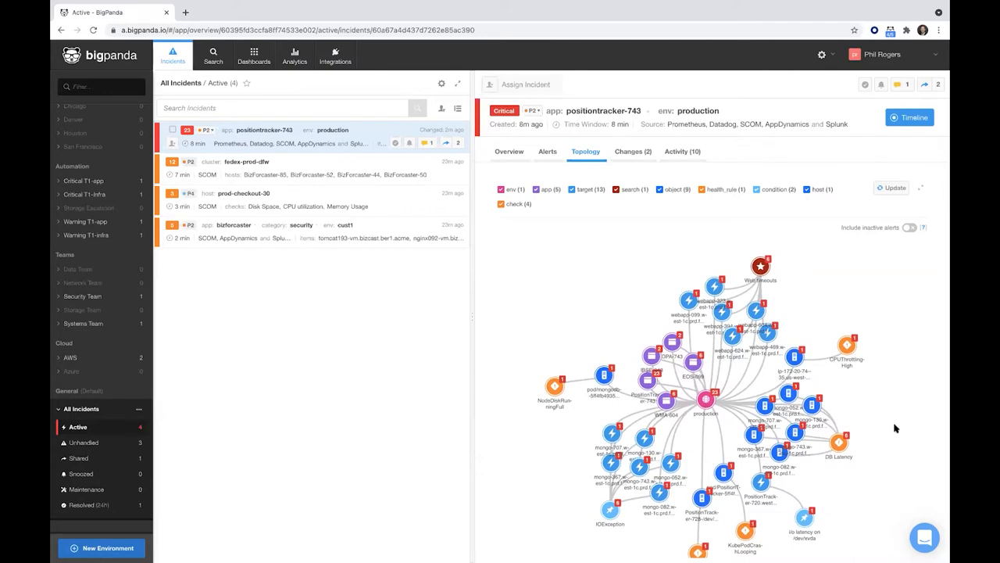
mouse_move(870, 246)
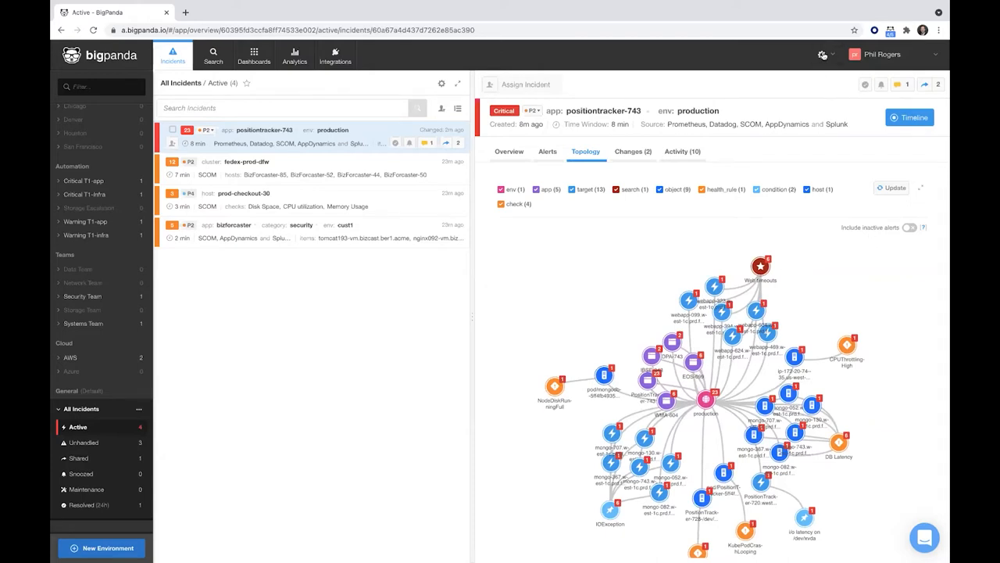
Go to the Correlation Patterns page from the settings gear menu.
click(822, 55)
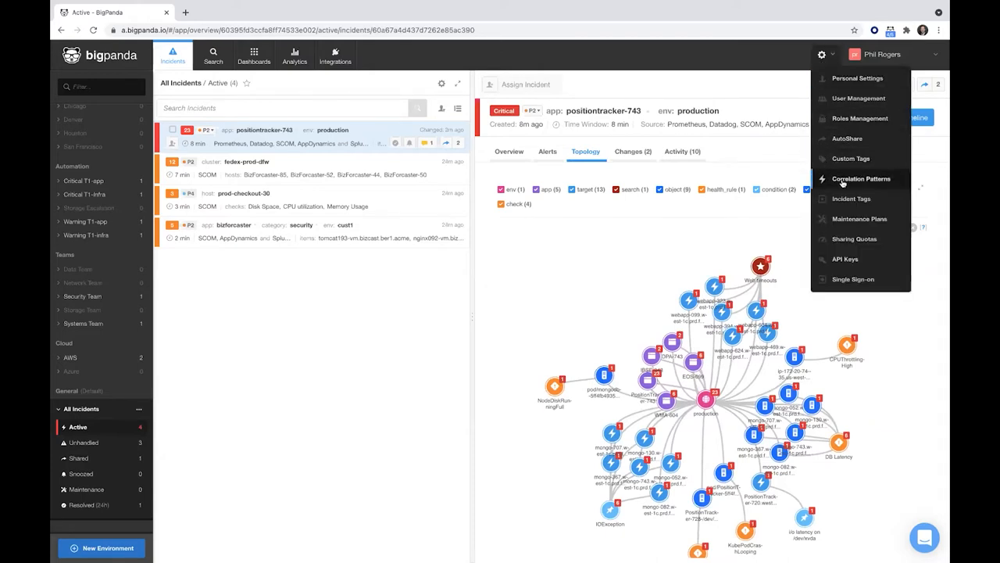
click(861, 178)
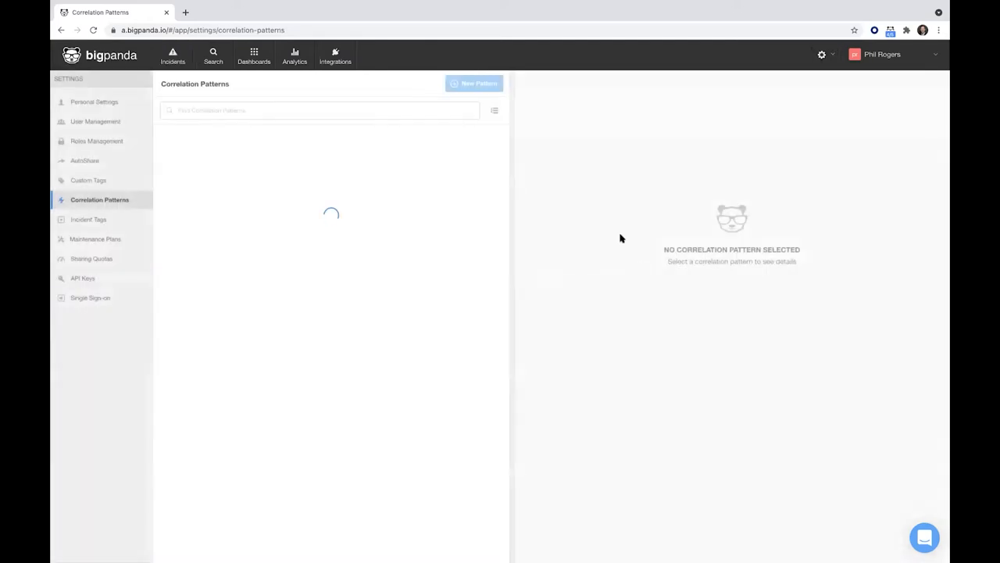